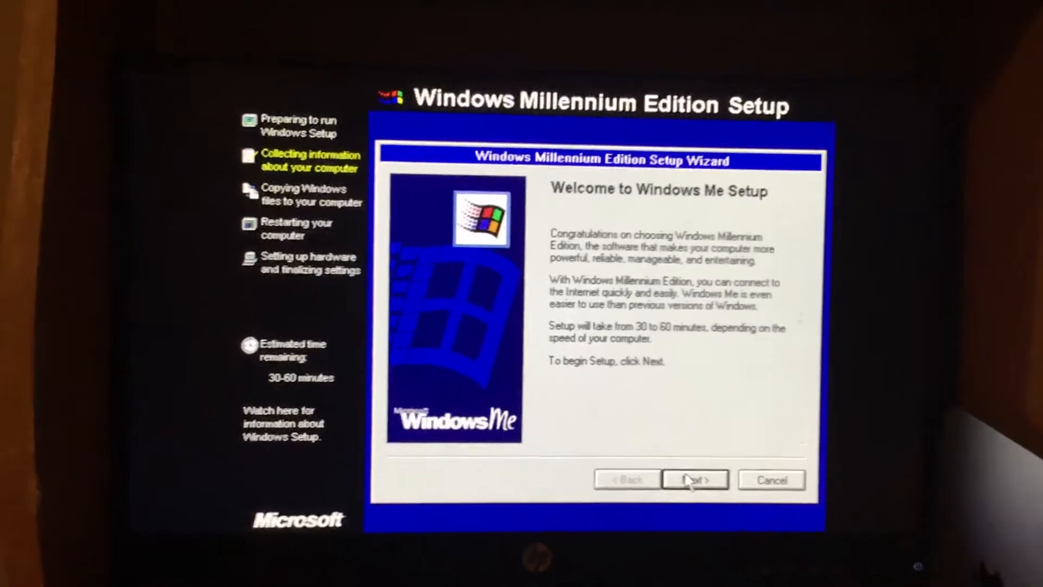
Accept recommended components, network identification and United States, and set time zone to (GMT-05:00) Eastern Time
left_click(695, 479)
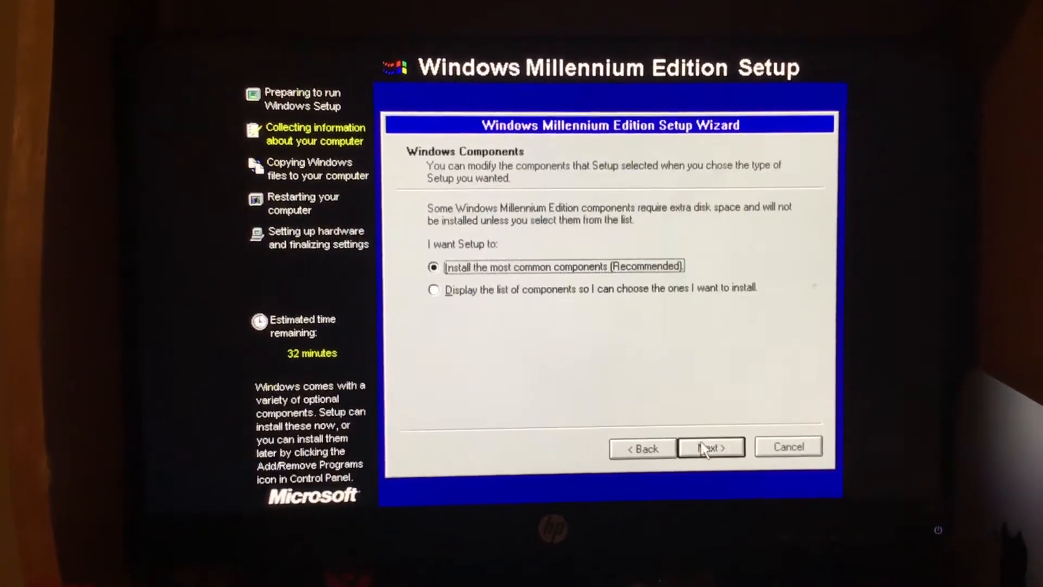
left_click(711, 447)
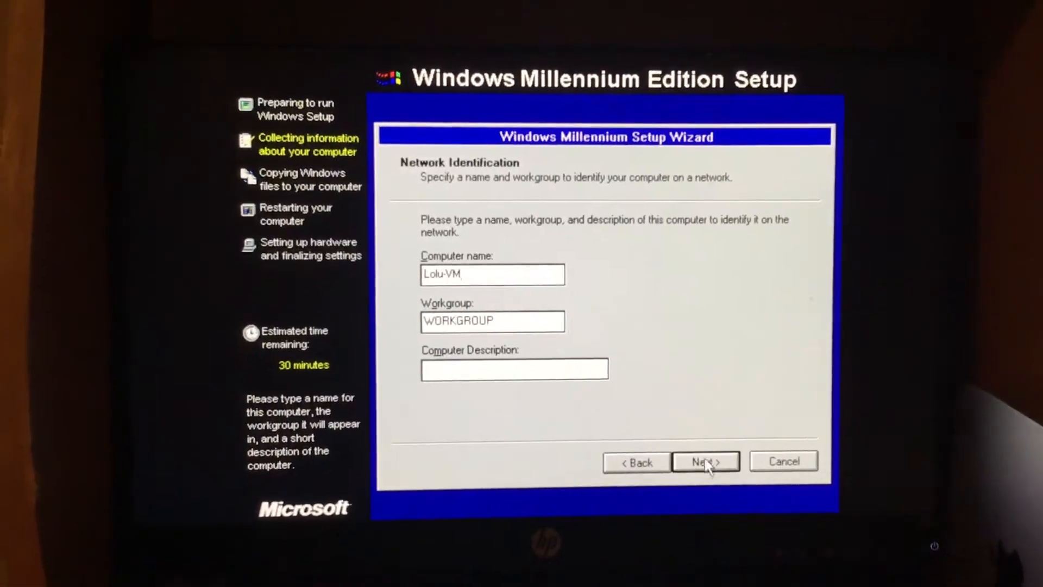
left_click(705, 462)
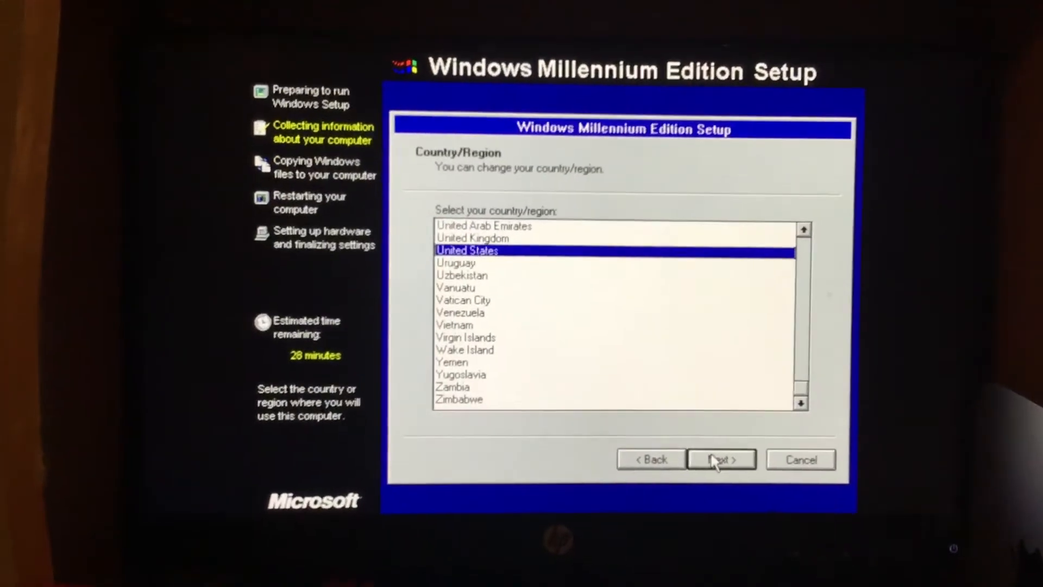
left_click(720, 459)
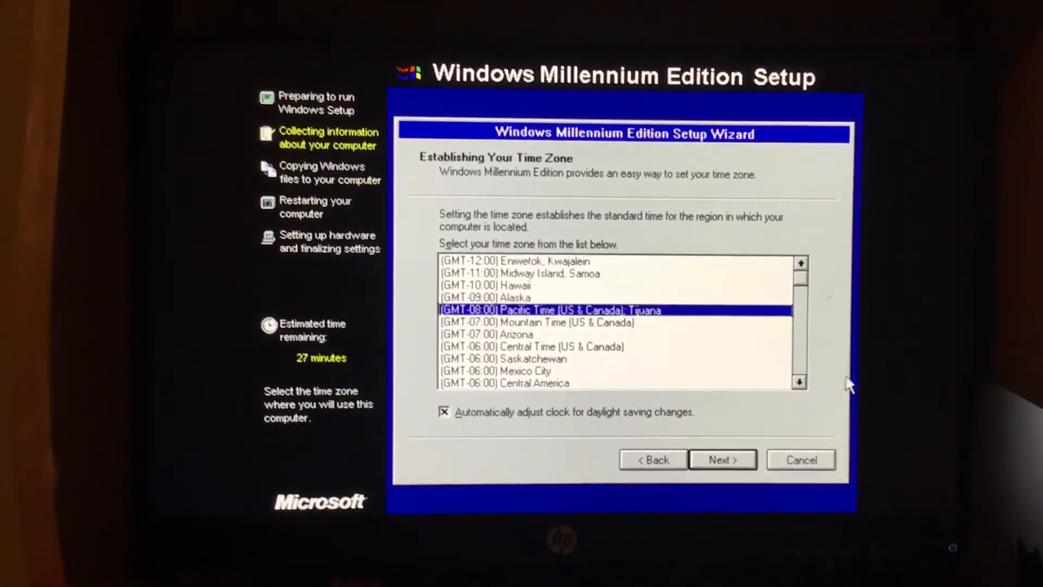
left_click(800, 382)
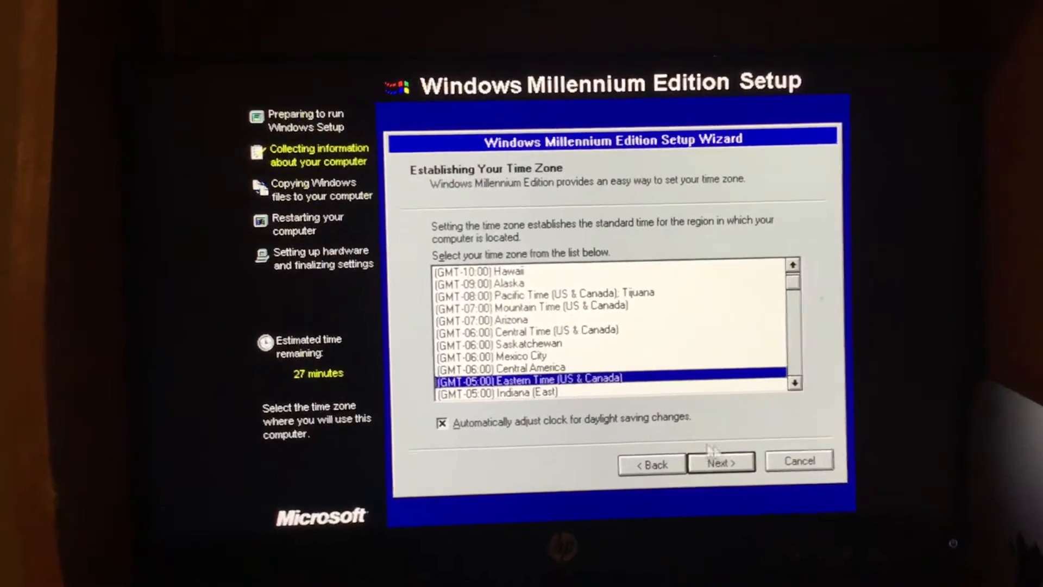
left_click(721, 463)
type("Lolu")
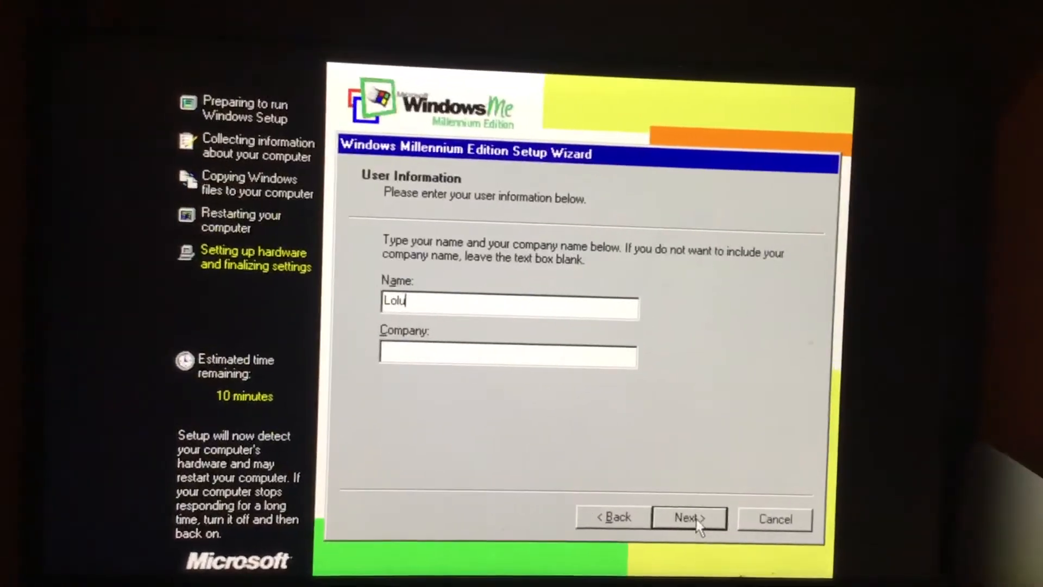
Confirm the User Information page and let Setup finish until the desktop loads
left_click(688, 517)
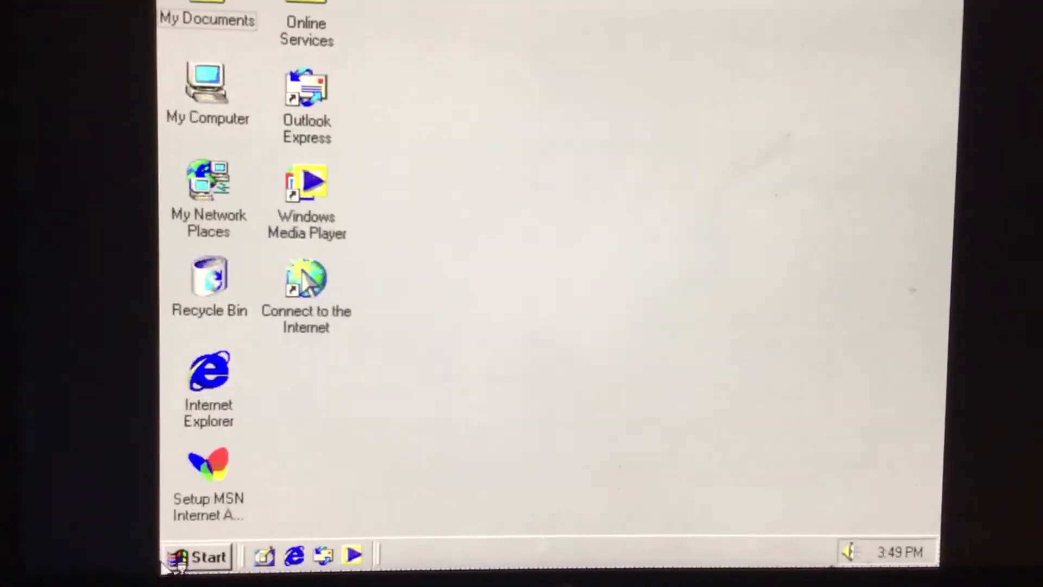
Browse the Start > Programs list, then close the menu without choosing anything
left_click(199, 557)
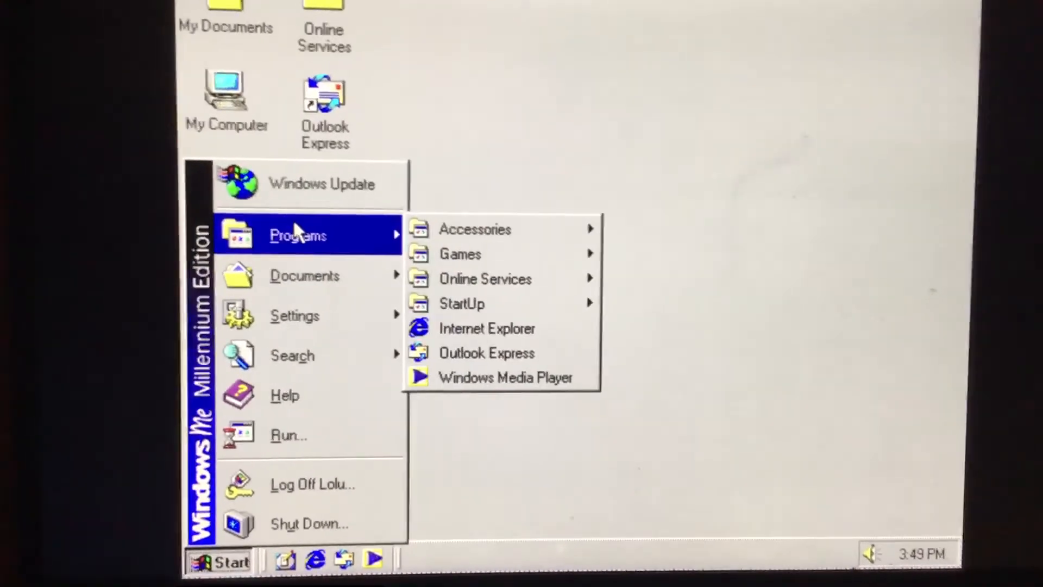
mouse_move(306, 270)
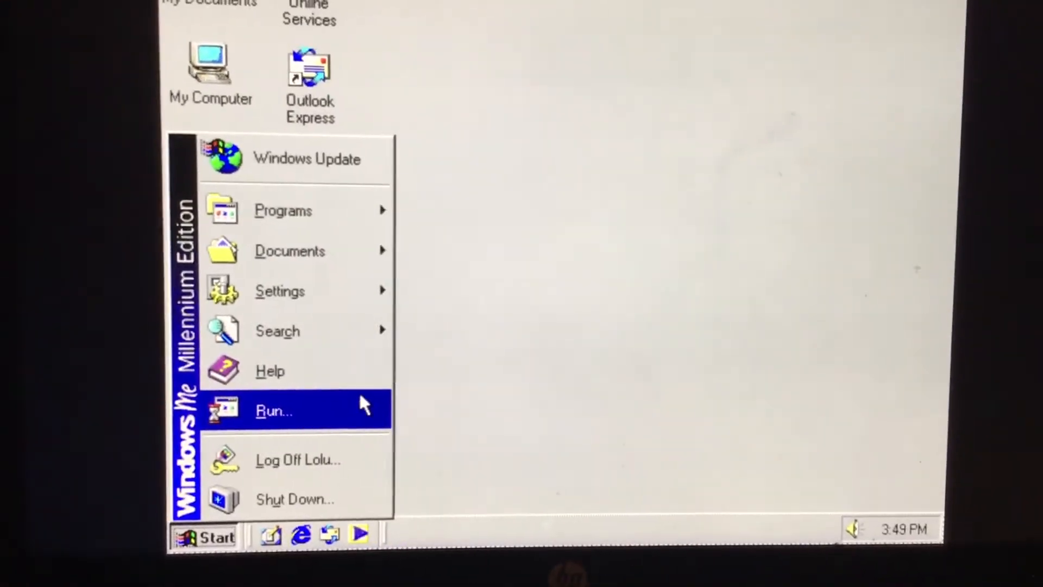
mouse_move(544, 347)
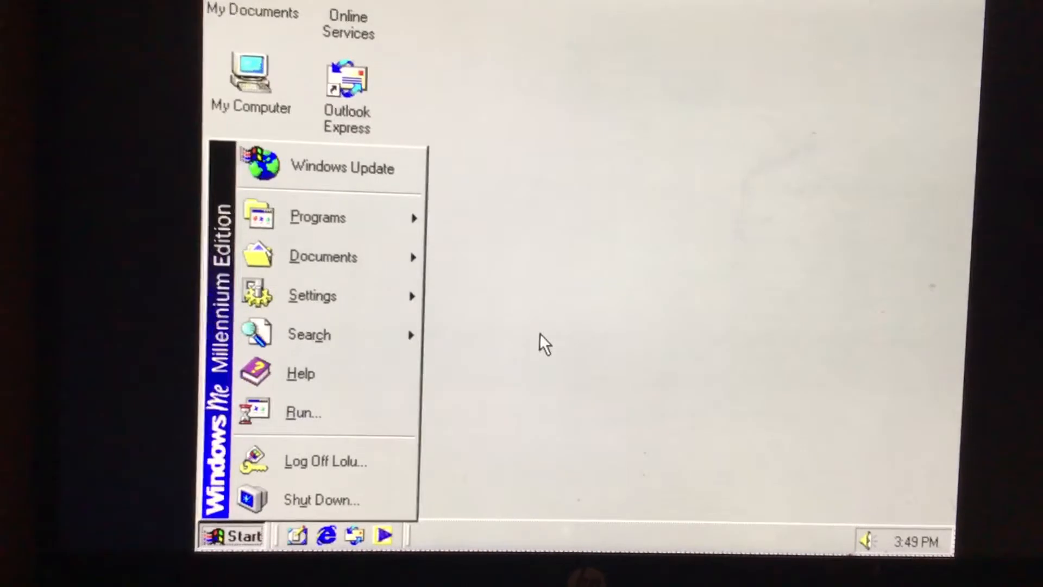
left_click(546, 347)
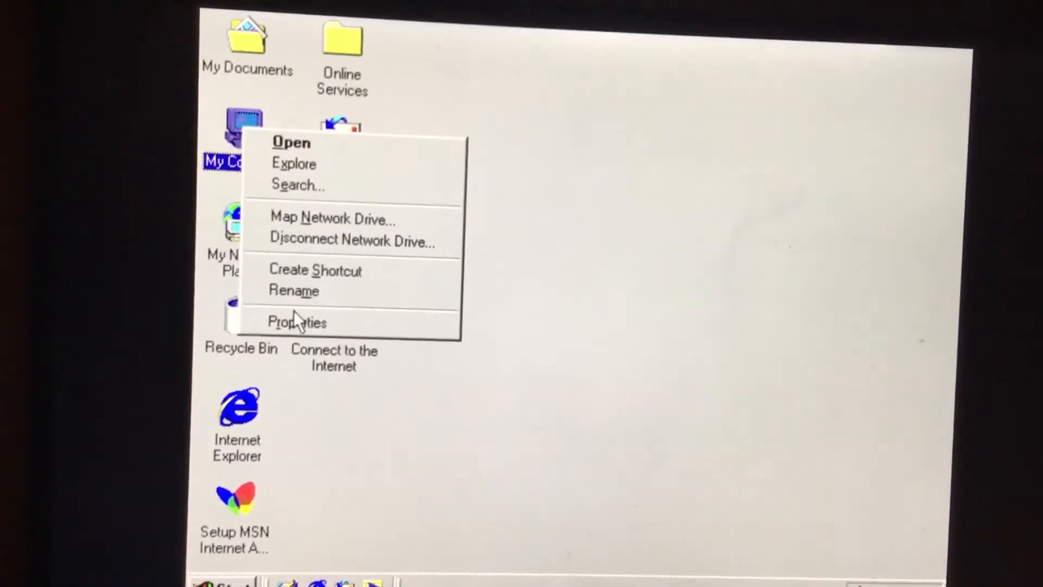
Review System Properties and its Device Manager list, cancel, then bring up Start > Settings
left_click(297, 322)
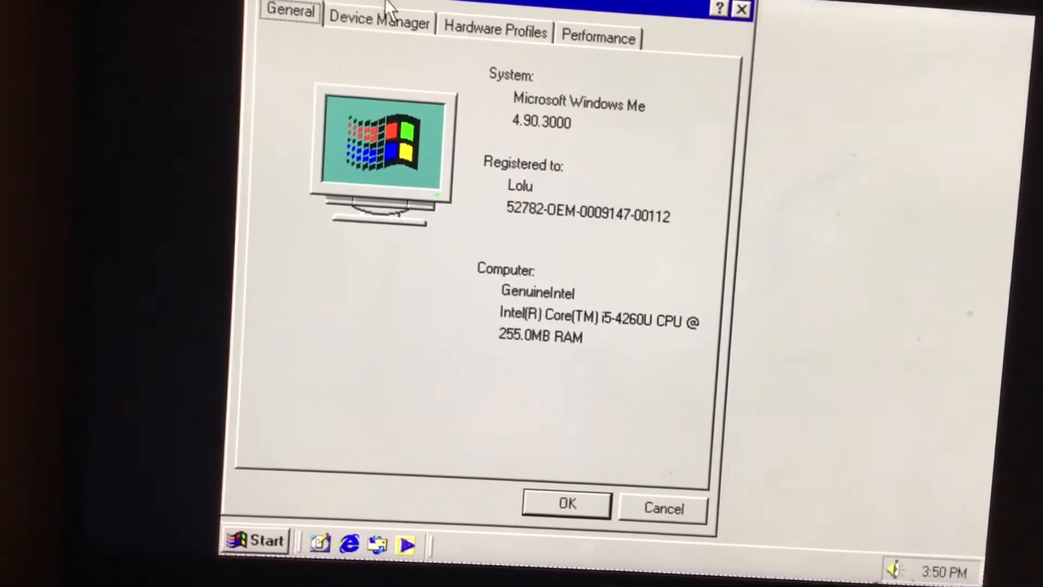
left_click(379, 22)
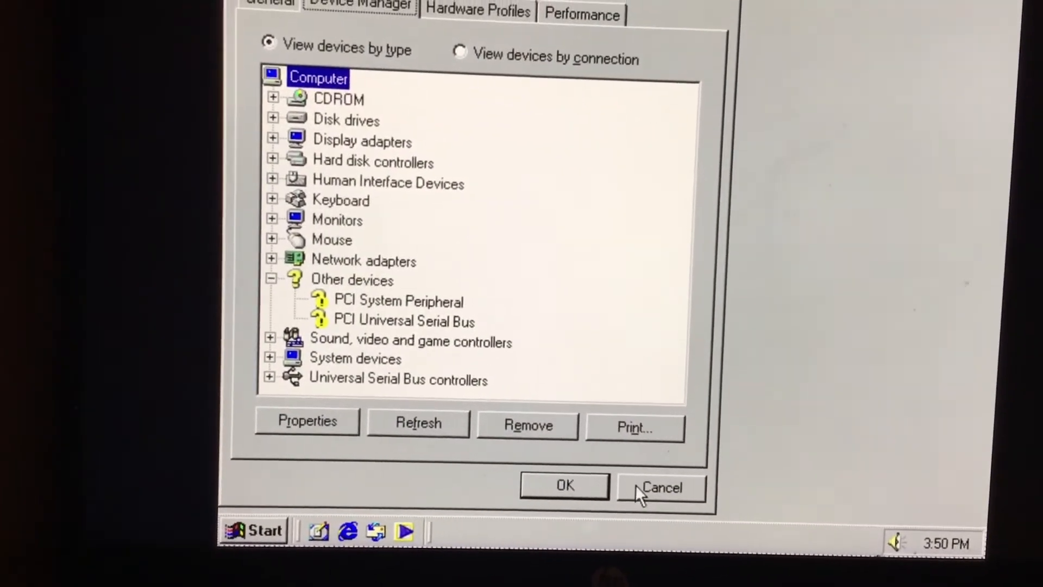
left_click(662, 487)
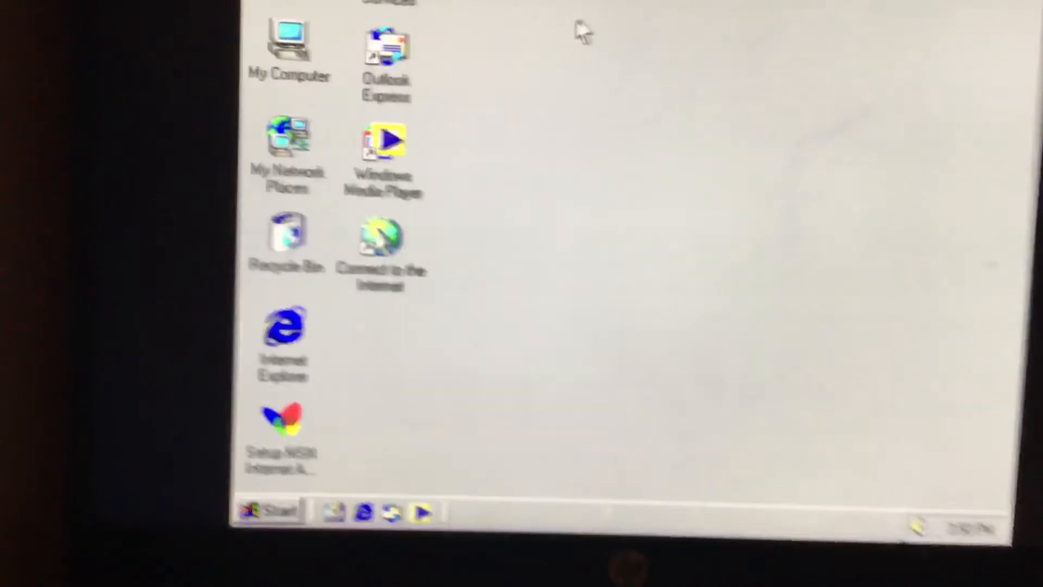
left_click(273, 509)
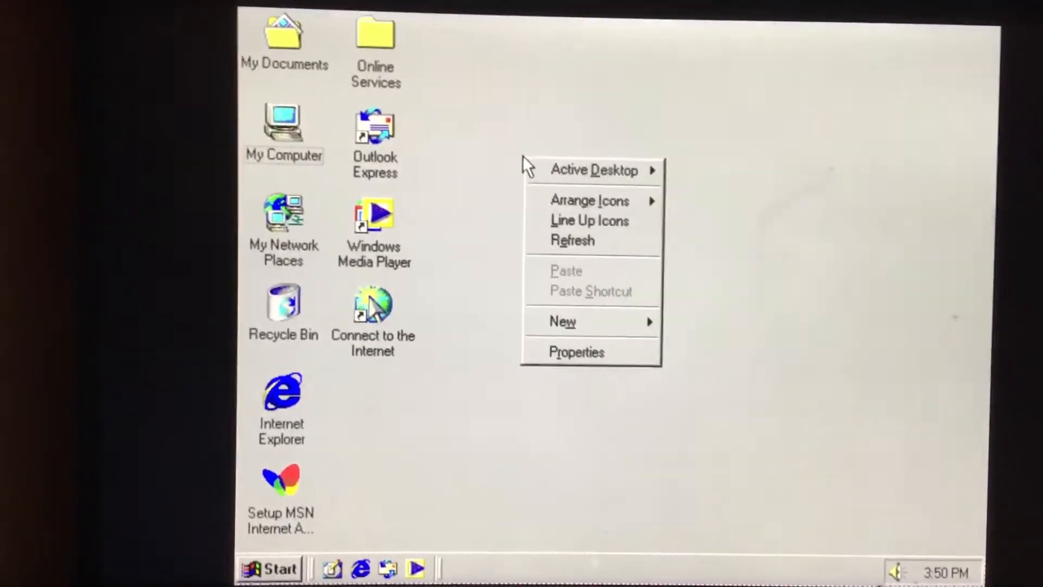
left_click(273, 566)
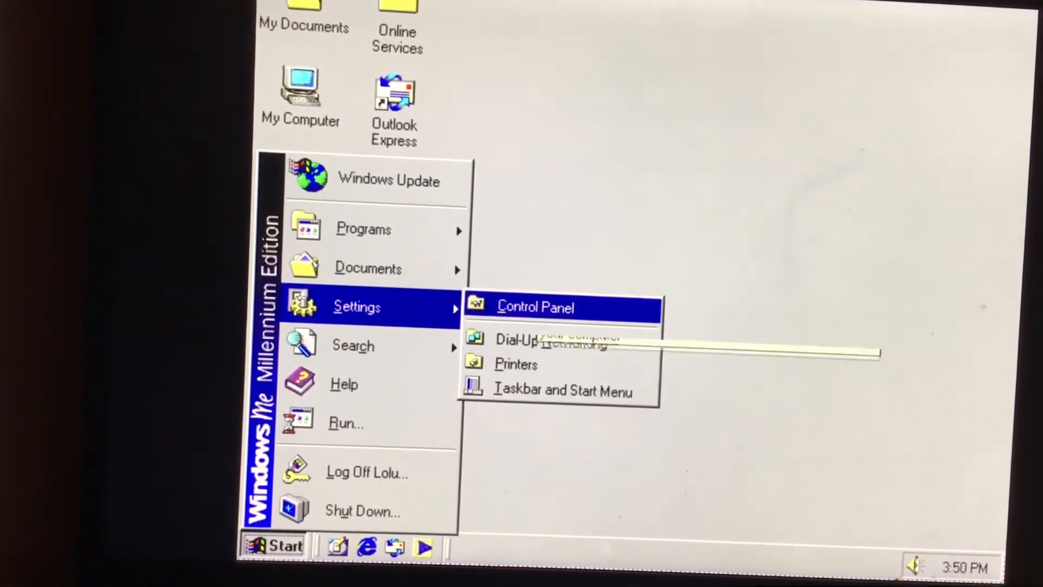
Open Display from Control Panel, preview the Windows Millennium wallpaper, then close the dialog
left_click(533, 307)
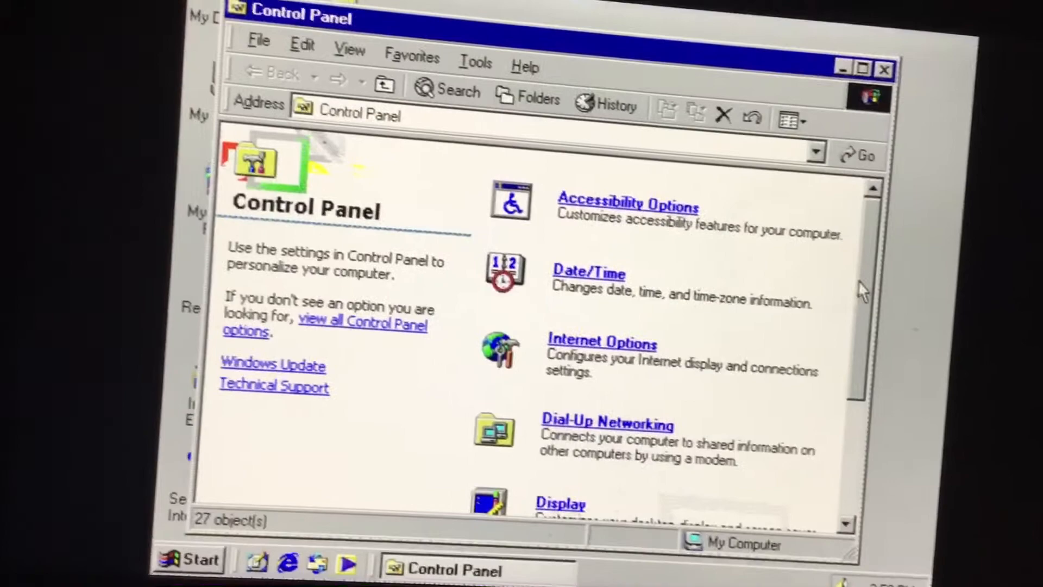
scroll("down", 3)
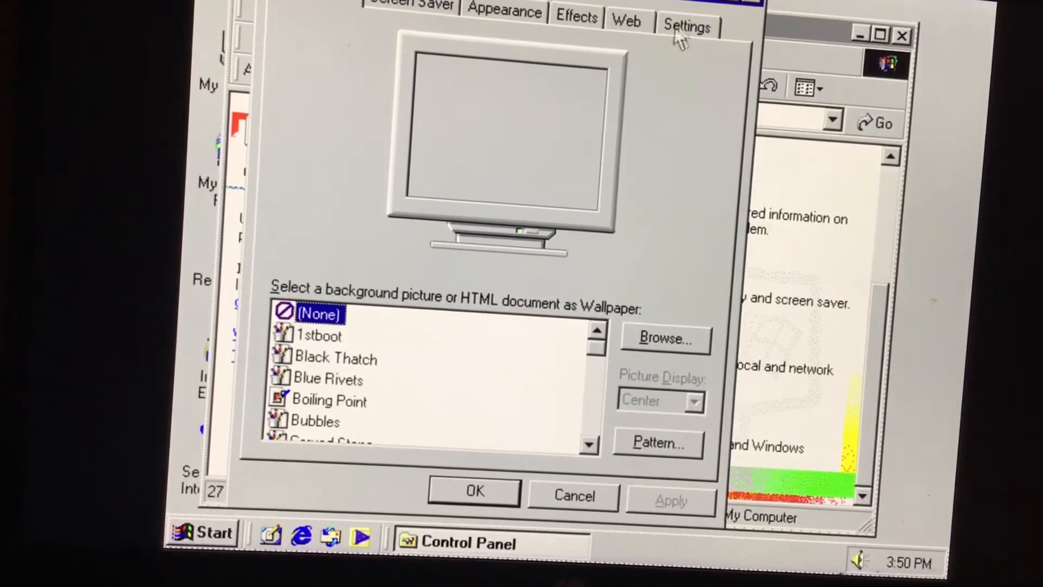
left_click(689, 25)
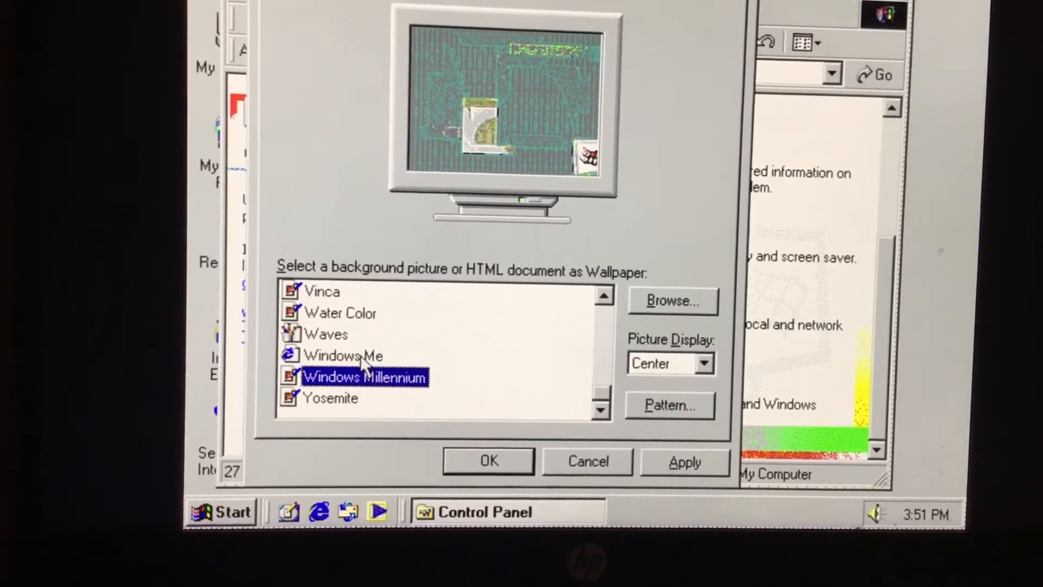
left_click(344, 355)
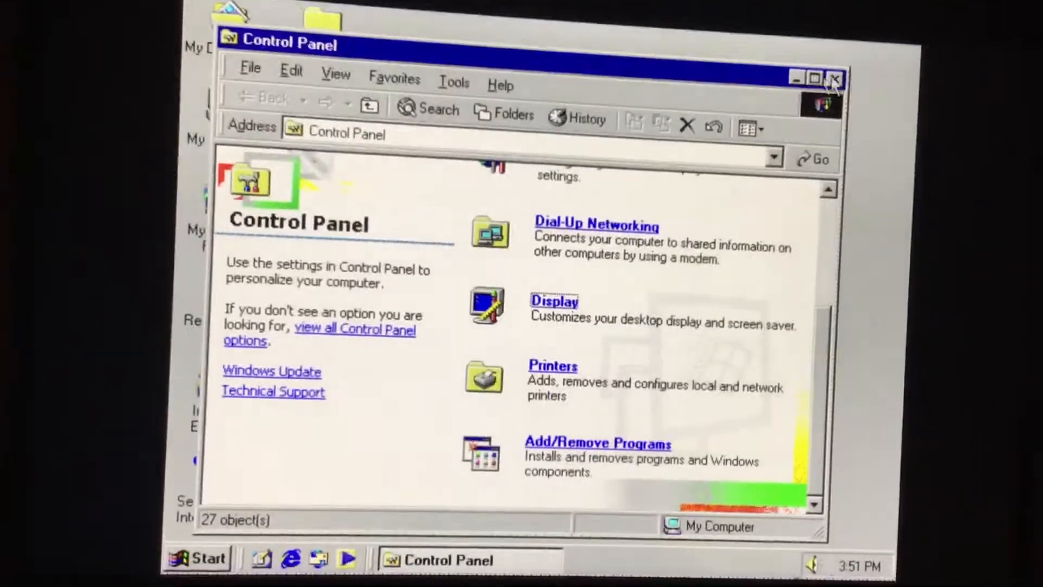
Close the Control Panel window with its X button
left_click(835, 78)
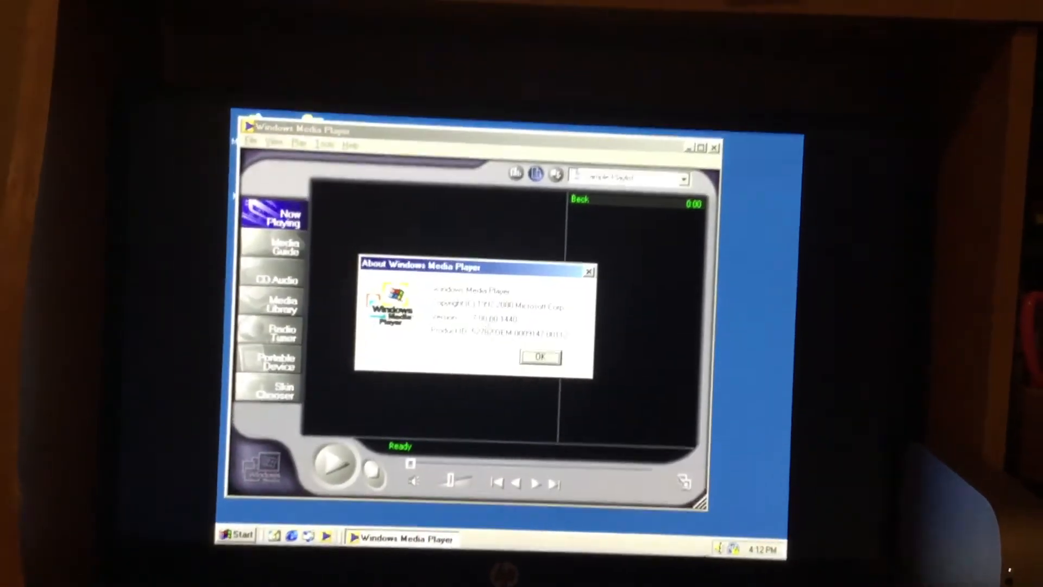
Dismiss the About window, view the Media Library, and check VMware Tools' Shared Folders tab
left_click(539, 355)
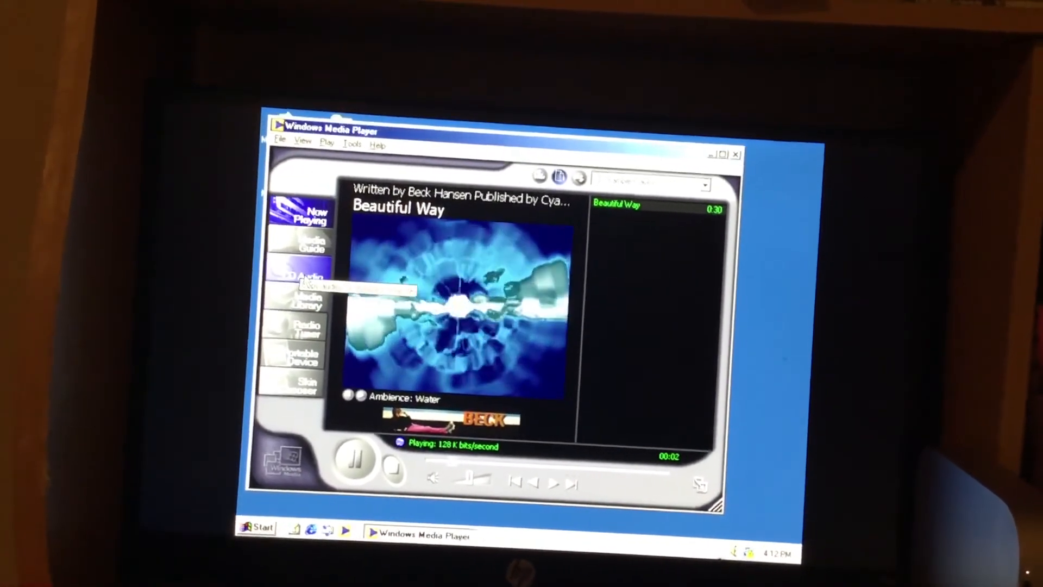
left_click(299, 303)
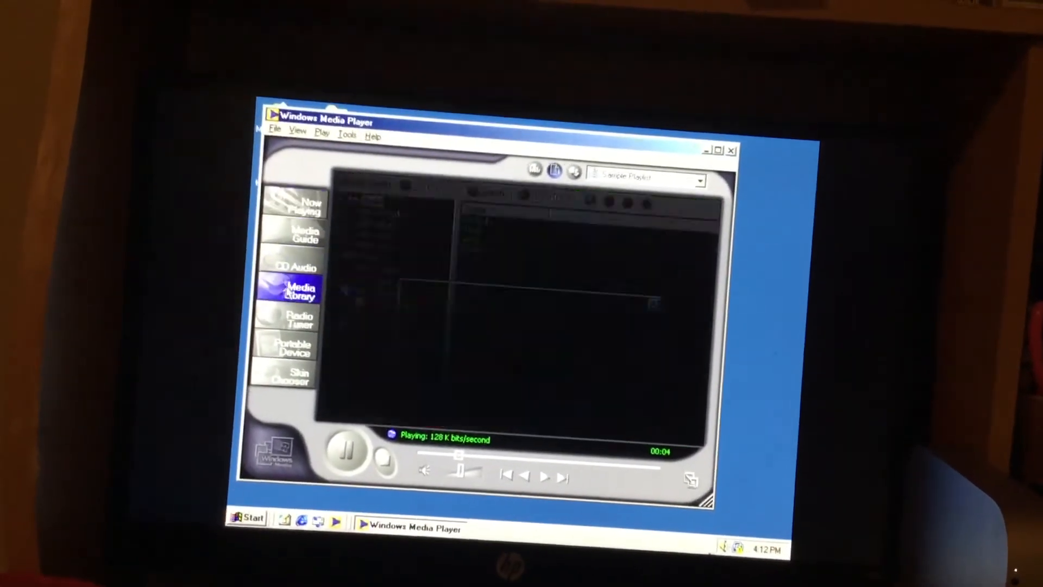
left_click(296, 290)
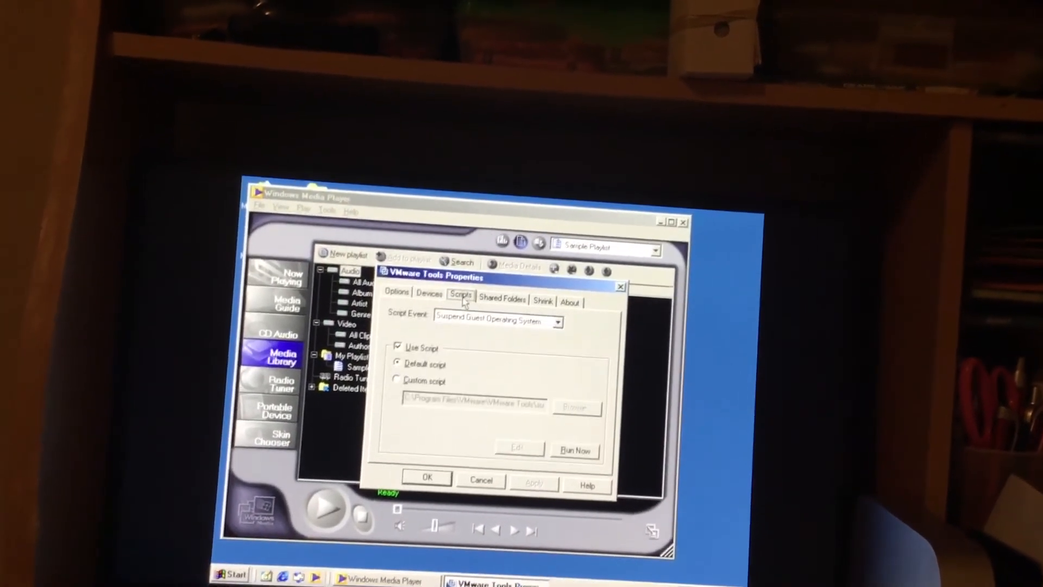
left_click(503, 300)
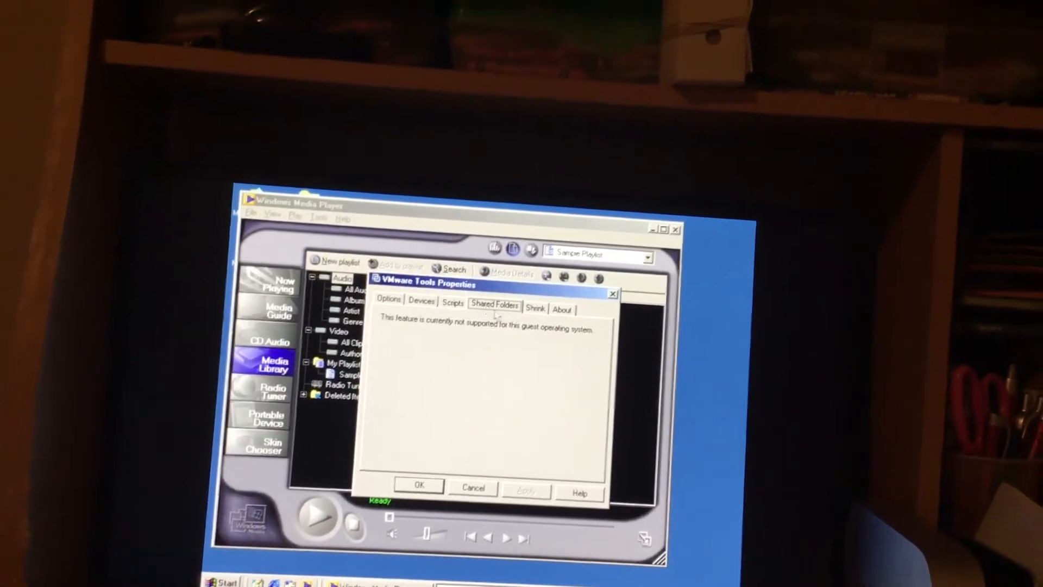